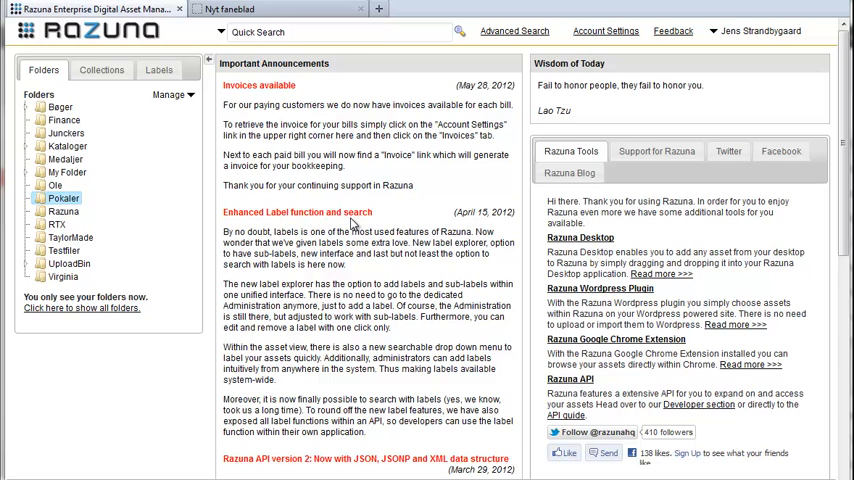
pyautogui.moveTo(684, 85)
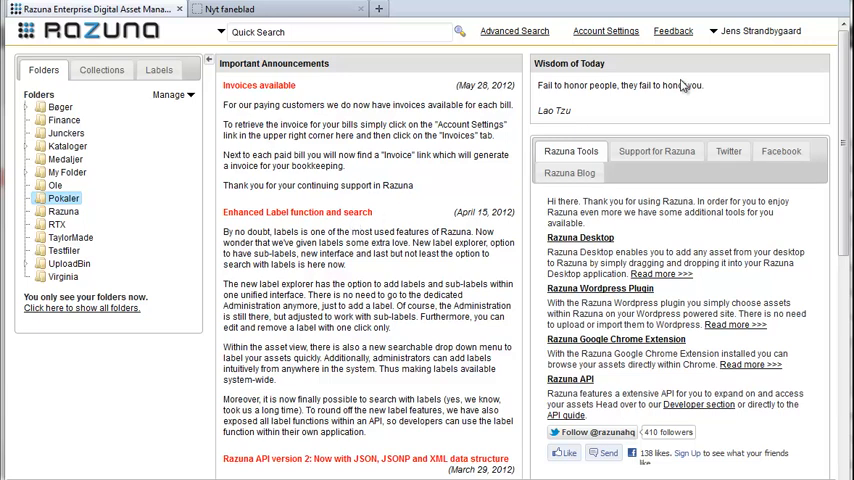
# Open Administration from the user menu to reach the Users tab.
pyautogui.click(760, 31)
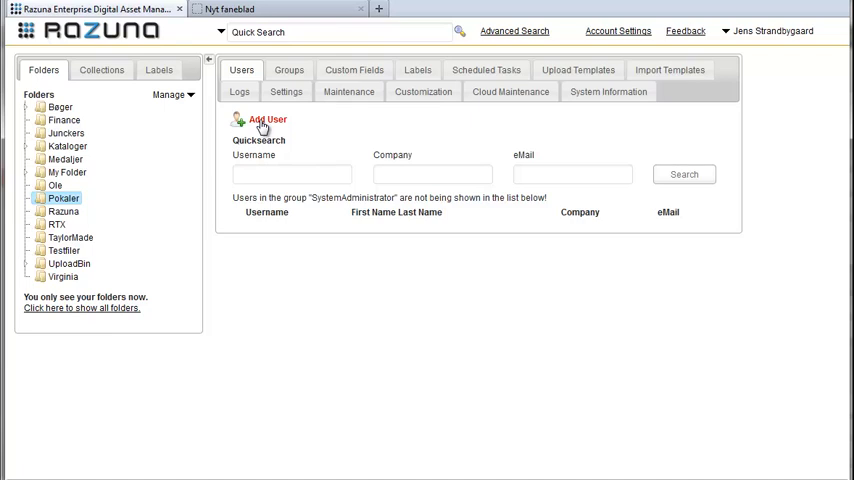
pyautogui.click(266, 119)
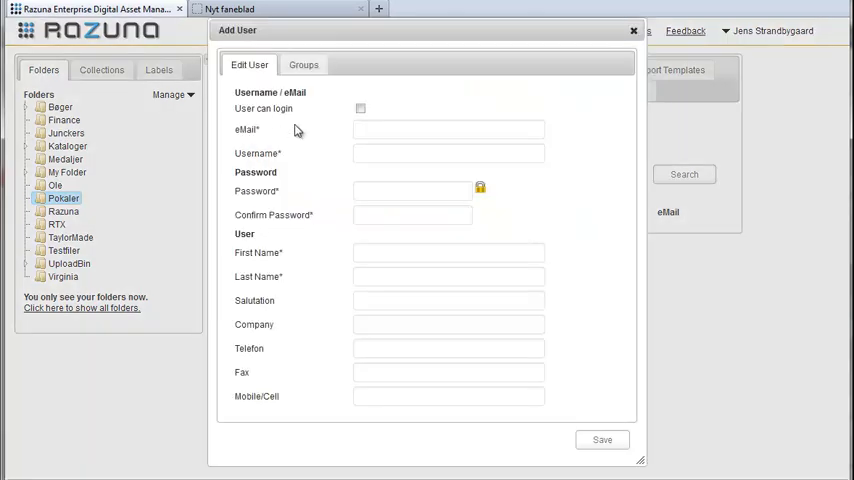
pyautogui.click(448, 129)
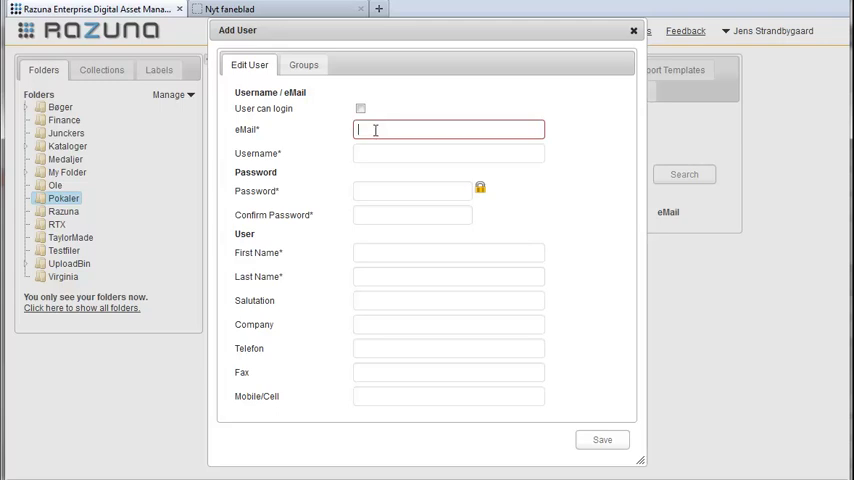
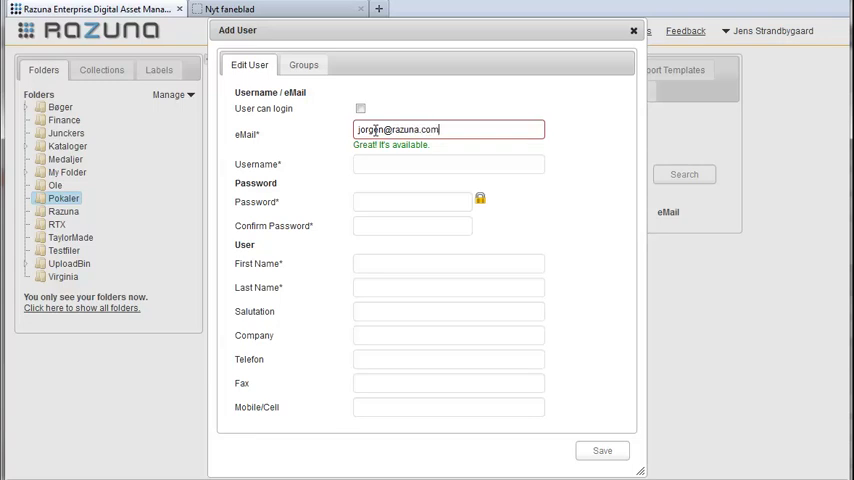
pyautogui.write('jorgen')
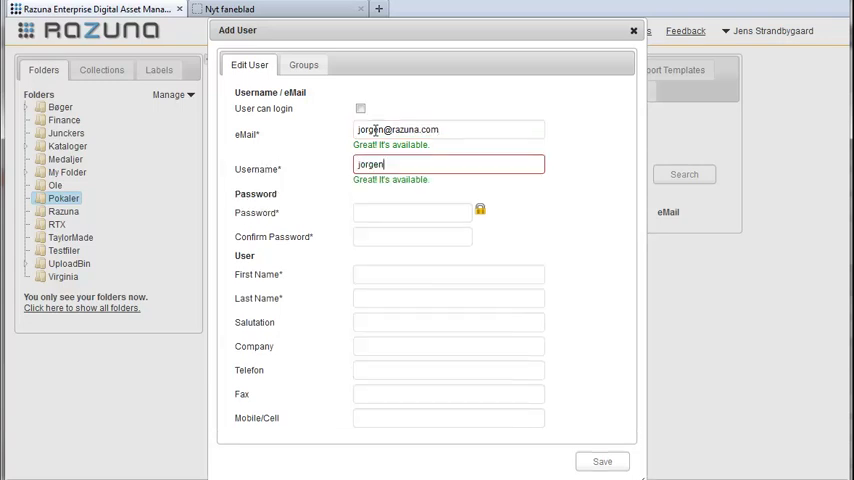
pyautogui.click(412, 212)
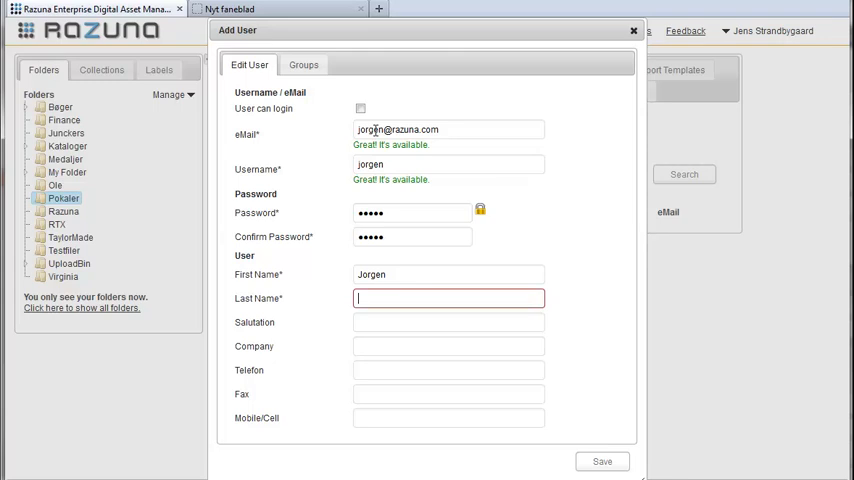
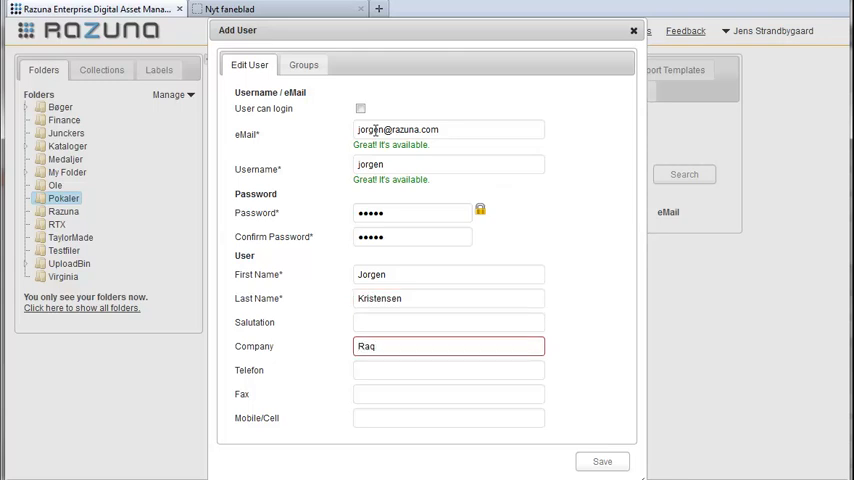
pyautogui.click(448, 370)
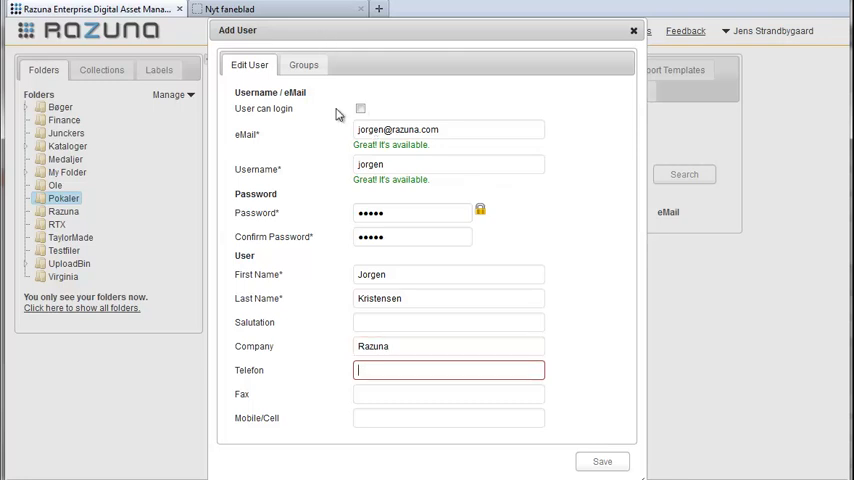
pyautogui.click(360, 108)
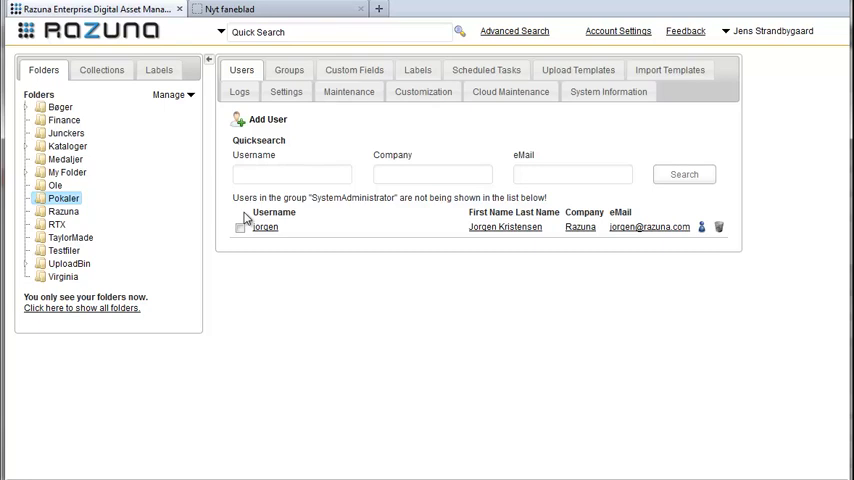
# Add the group 'Razuna - internal users' and open its Modify Group settings.
pyautogui.click(289, 70)
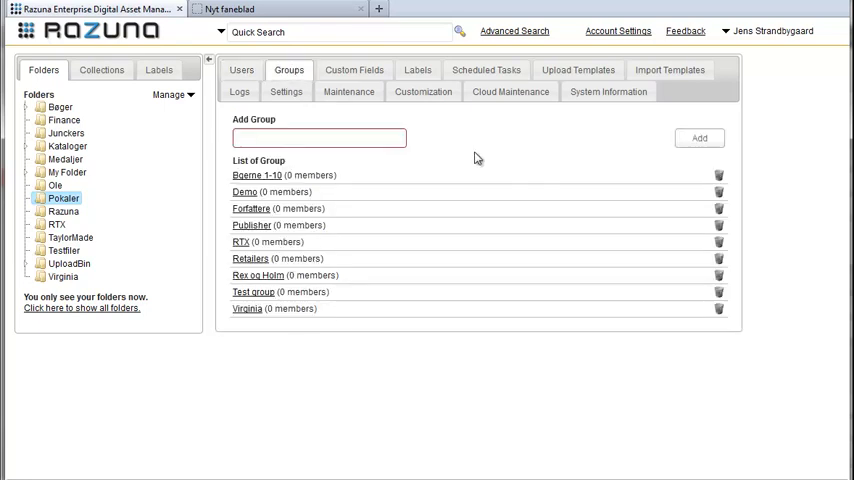
pyautogui.write('Razuna -')
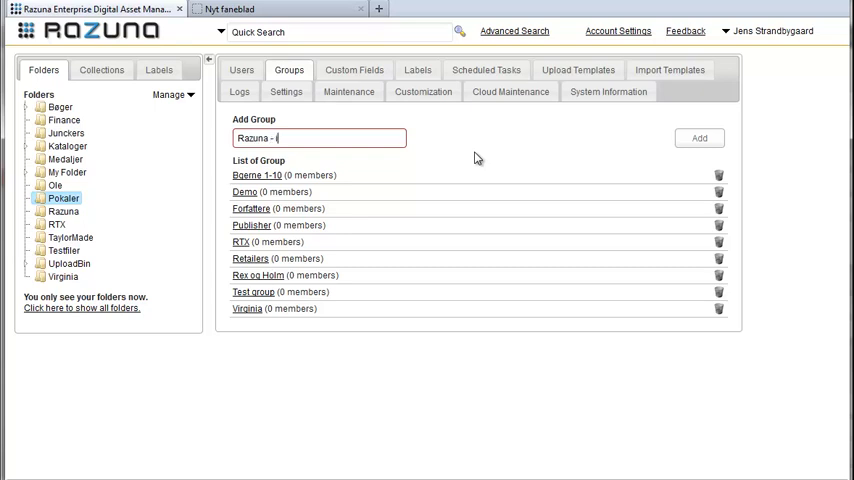
pyautogui.write('internal users')
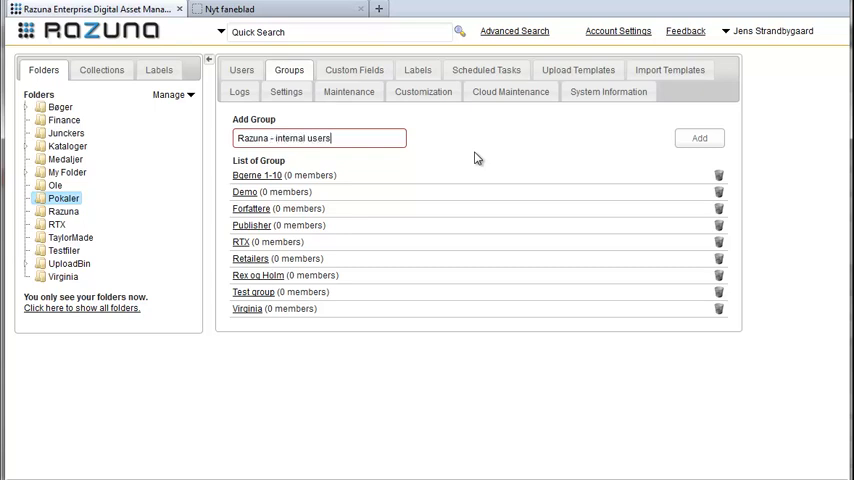
pyautogui.click(699, 138)
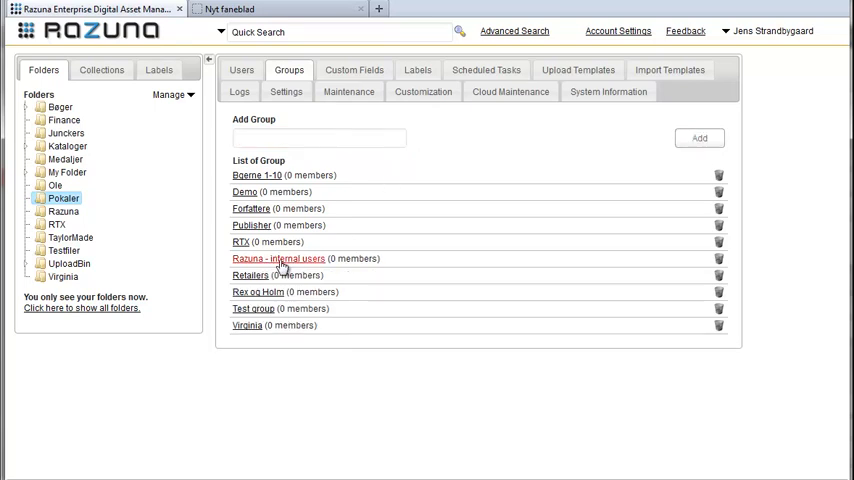
pyautogui.click(277, 258)
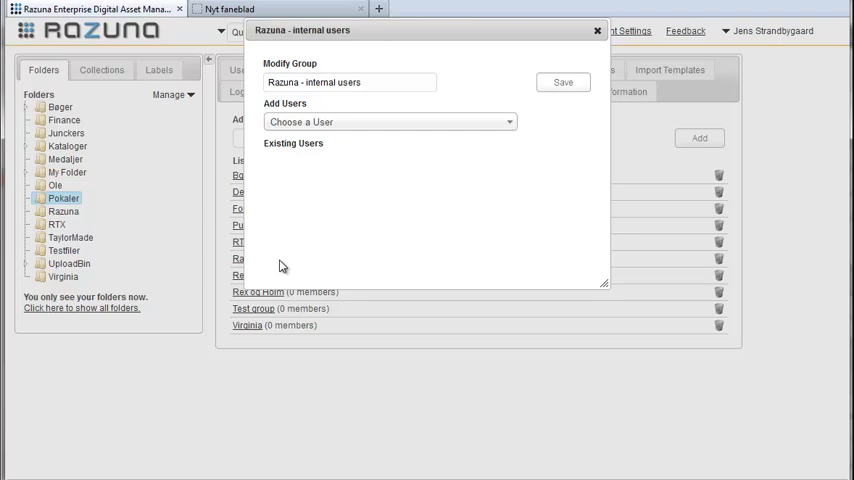
# Add jorgen as a member of 'Razuna - internal users'.
pyautogui.click(390, 121)
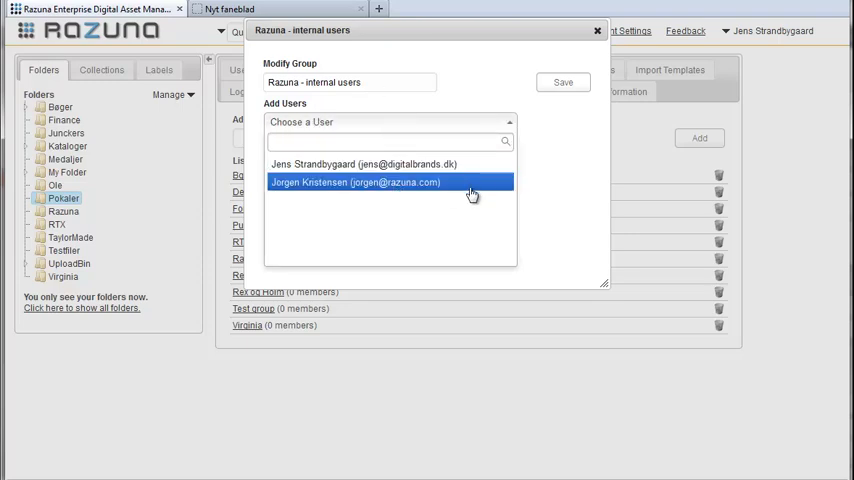
pyautogui.click(355, 182)
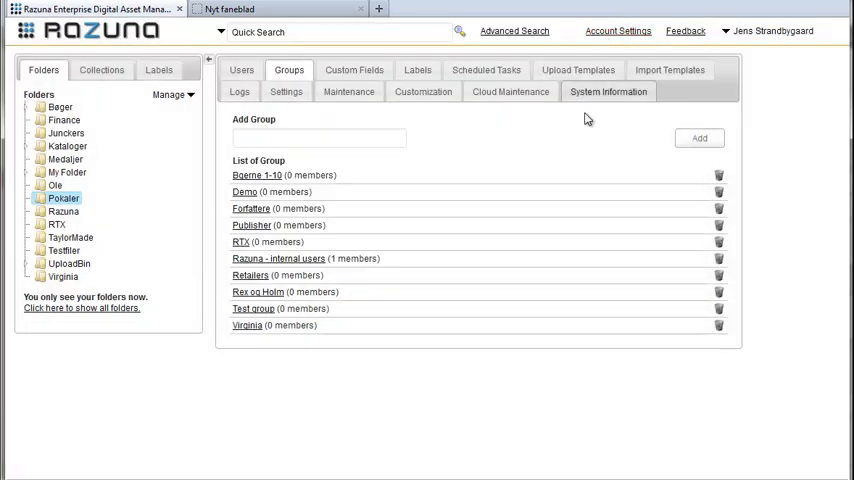
pyautogui.moveTo(163, 195)
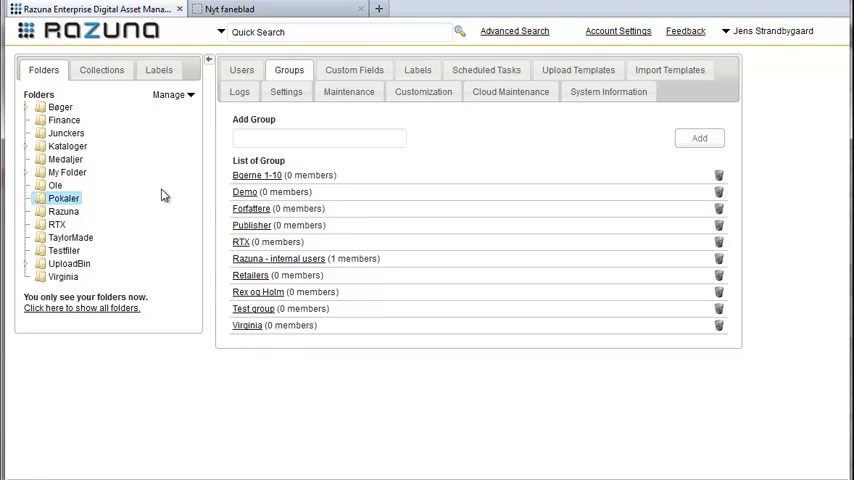
# Grant 'Razuna - internal users' Read / Write on the Razuna folder and update.
pyautogui.click(62, 211)
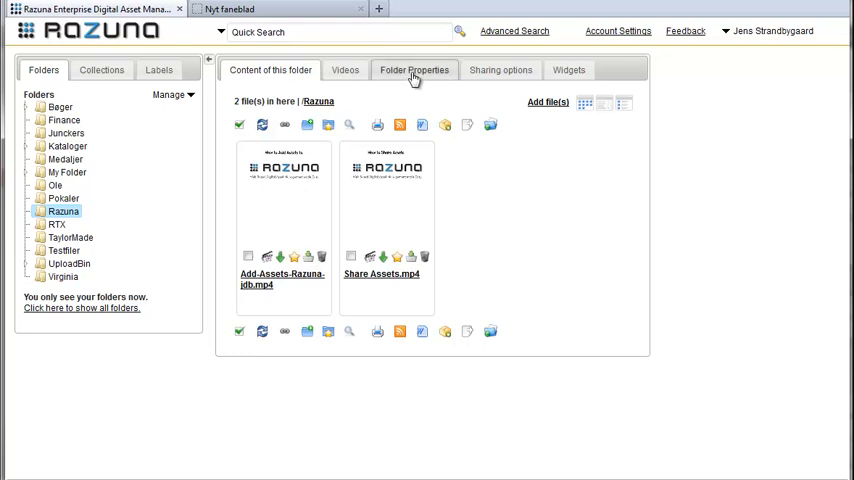
pyautogui.click(414, 70)
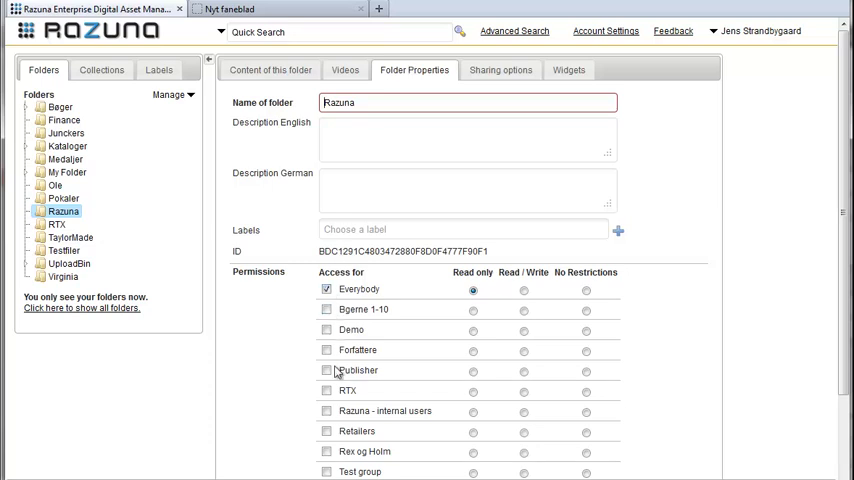
pyautogui.scroll(-3)
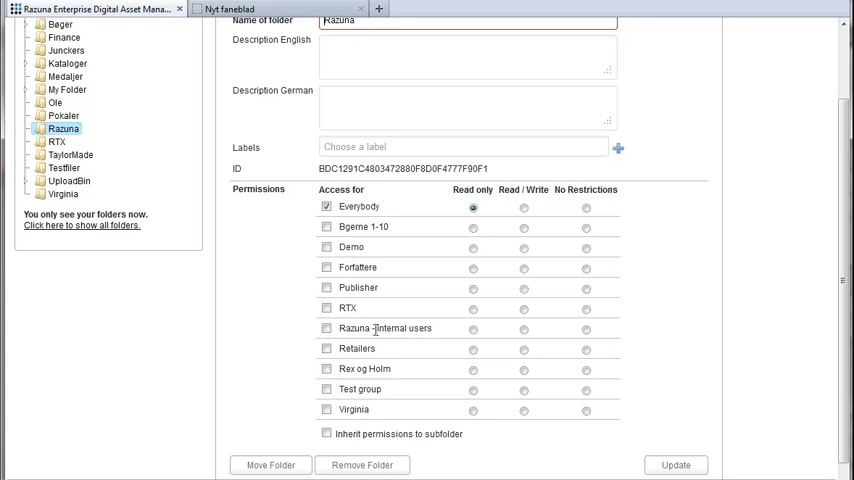
pyautogui.click(326, 328)
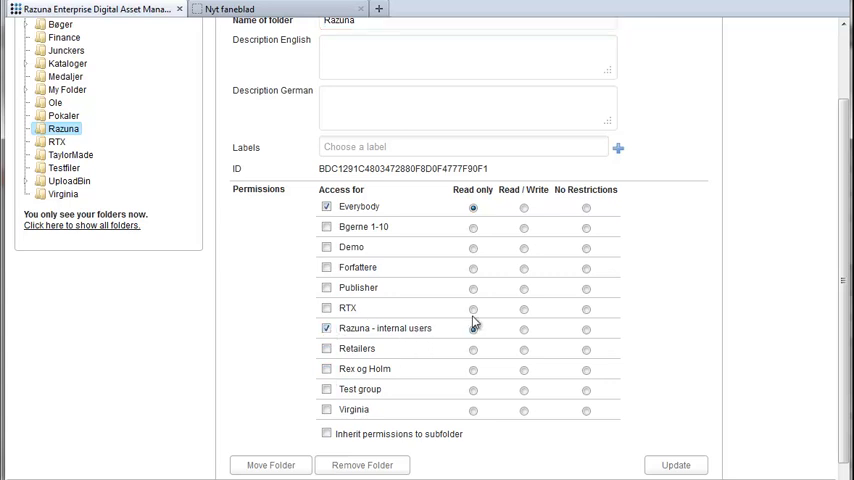
pyautogui.click(523, 328)
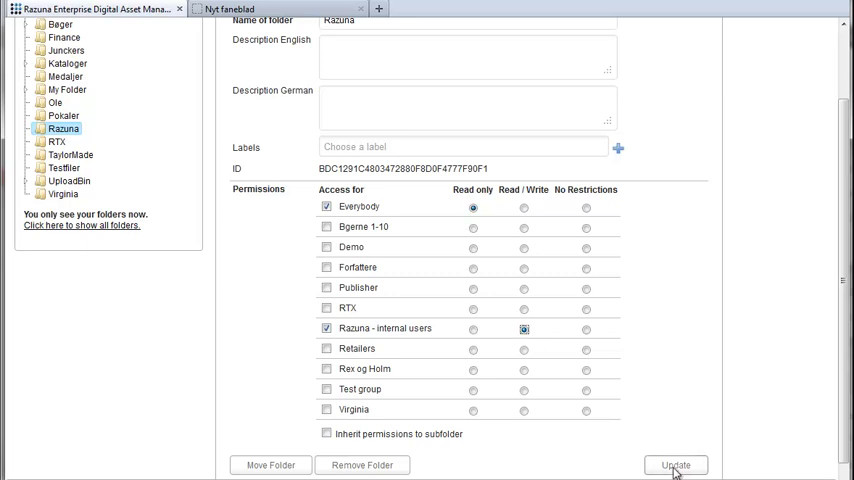
pyautogui.click(675, 464)
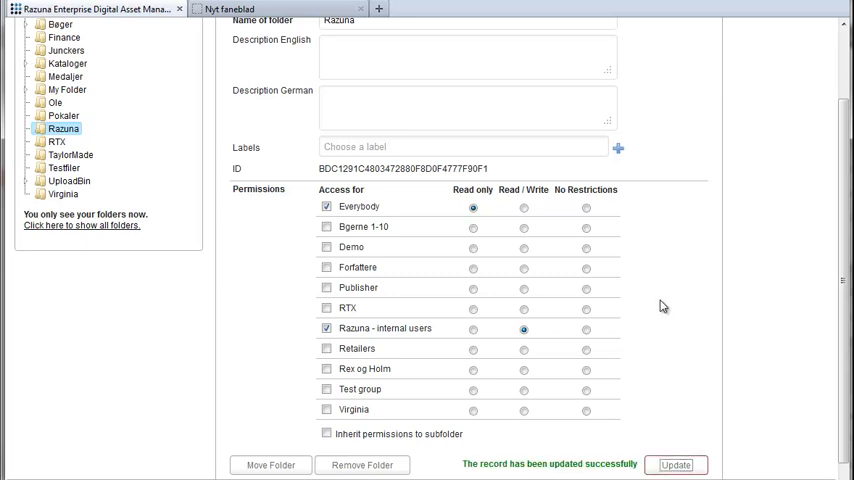
pyautogui.scroll(3)
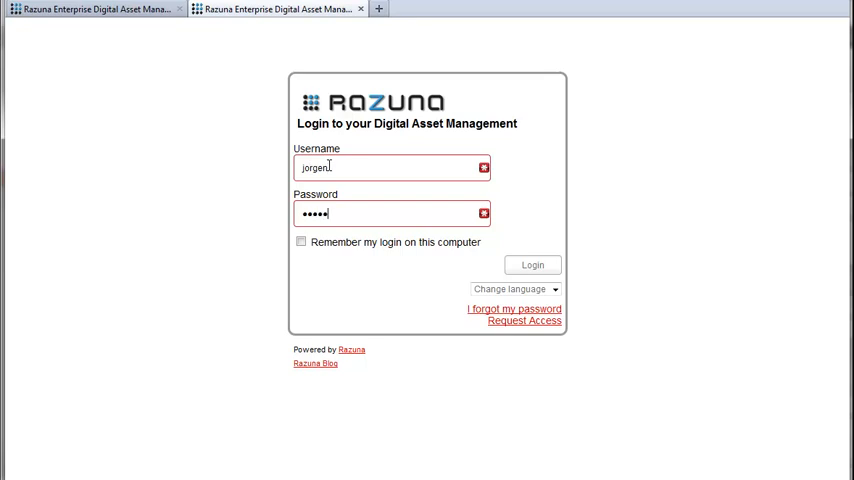
# Log in as jorgen on the second tab's login page.
pyautogui.click(532, 265)
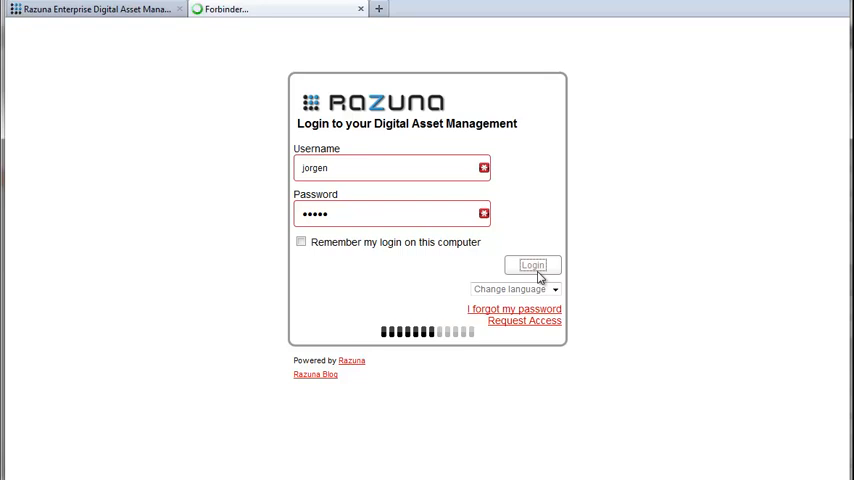
pyautogui.click(532, 264)
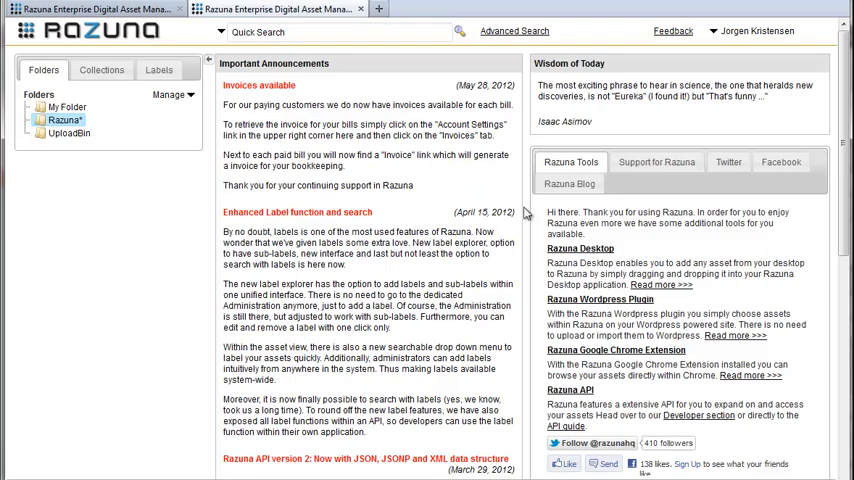
pyautogui.moveTo(110, 117)
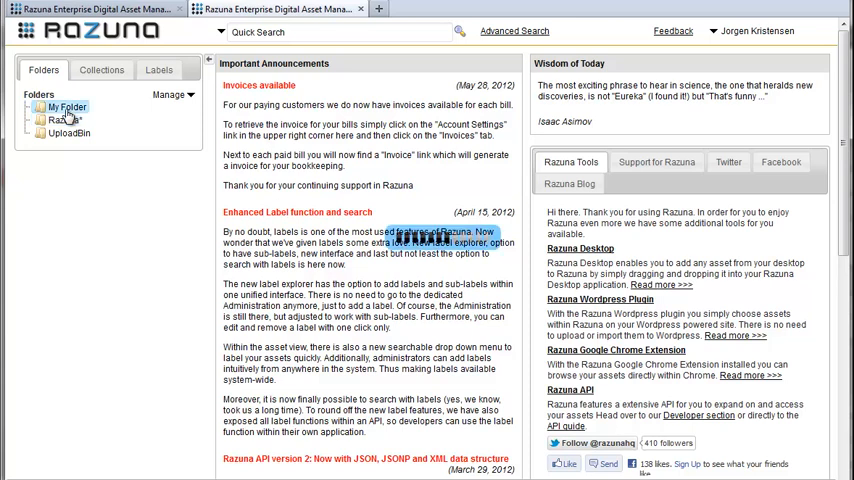
# As jorgen, go through My Folder to Razuna and open Share Assets.mp4.
pyautogui.click(67, 107)
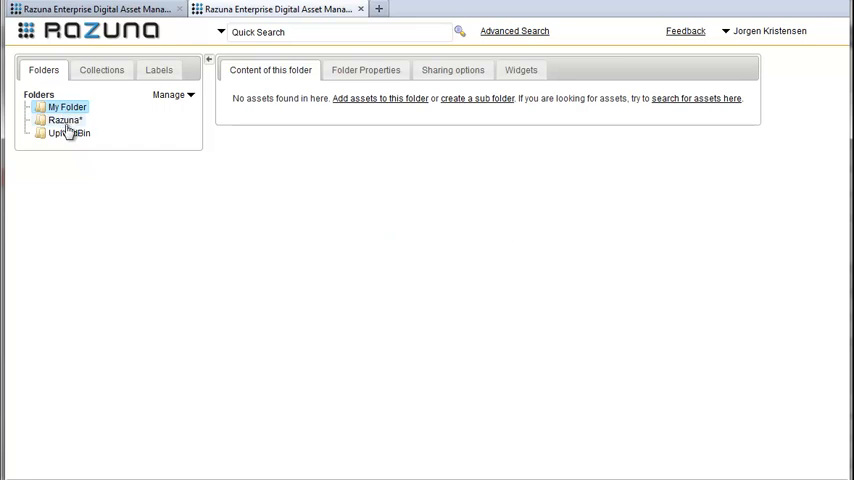
pyautogui.click(64, 120)
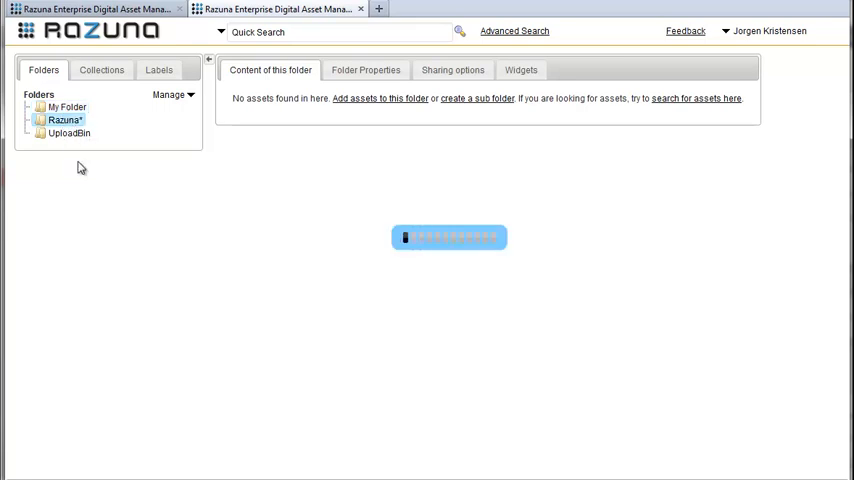
pyautogui.click(64, 120)
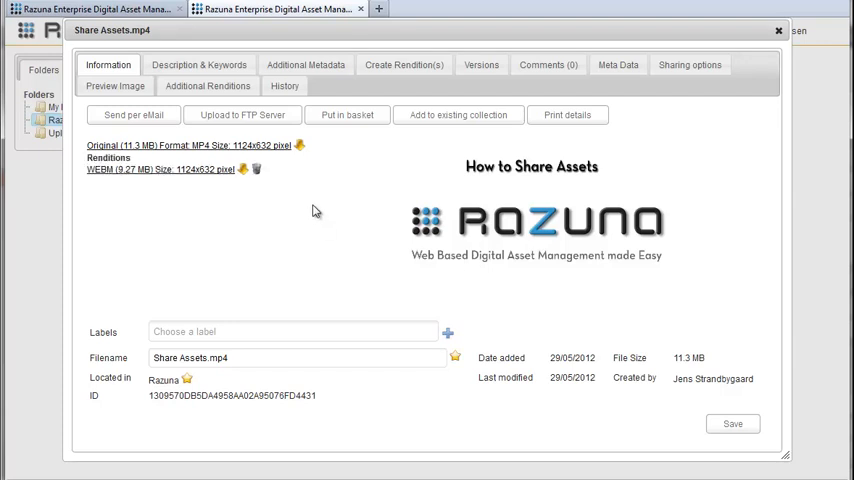
pyautogui.moveTo(318, 203)
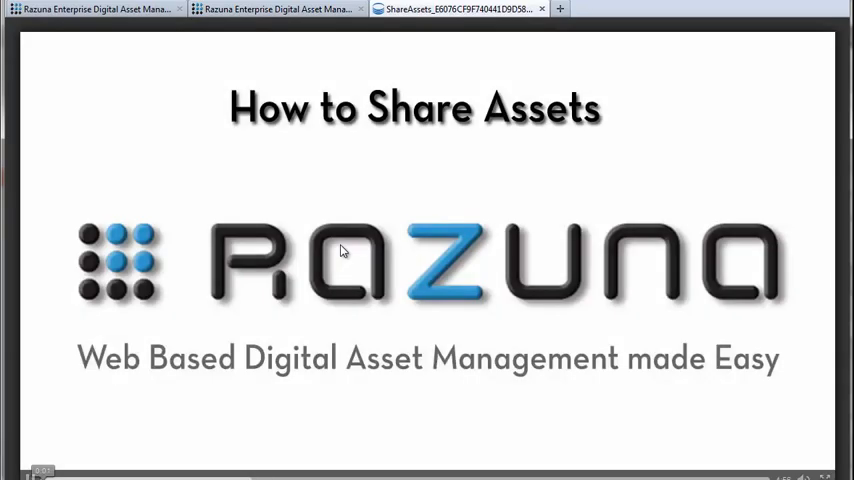
pyautogui.moveTo(372, 278)
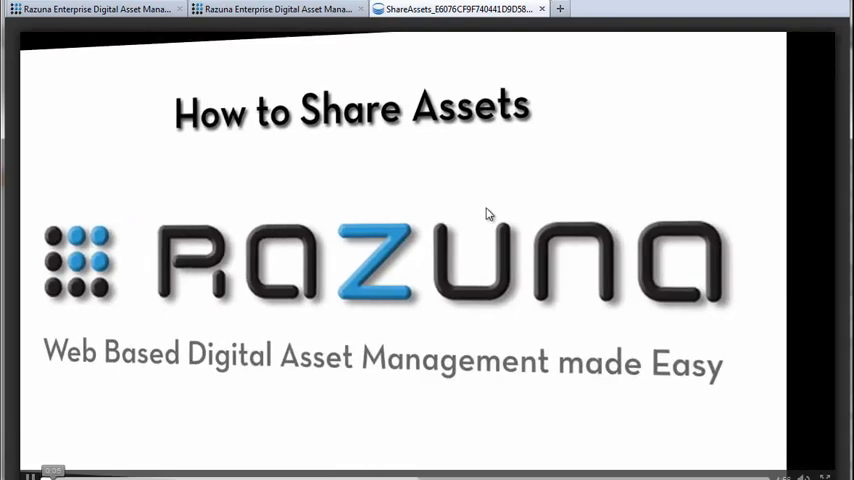
# Pause the Share Assets video playing in the new tab.
pyautogui.click(541, 9)
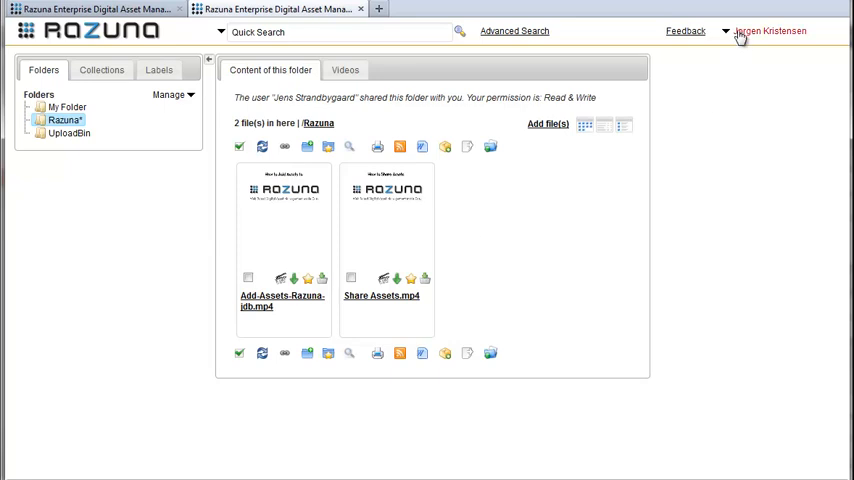
# Open jorgen's account dropdown in the top-right corner.
pyautogui.click(769, 30)
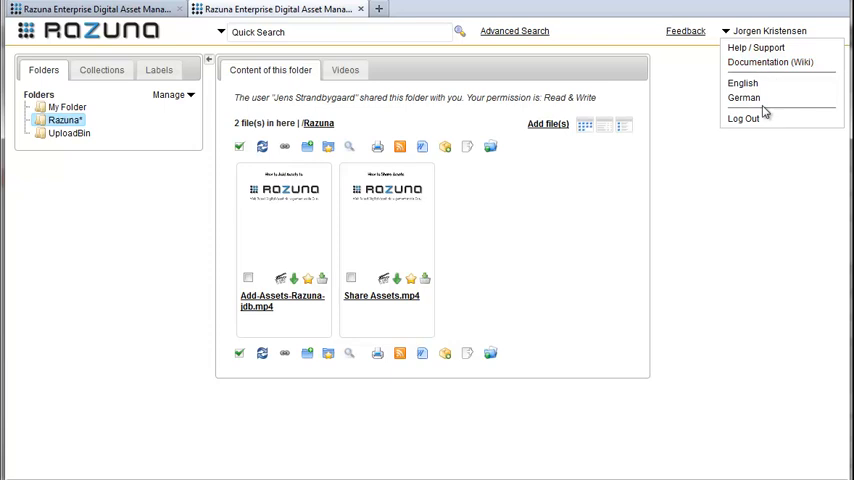
pyautogui.moveTo(757, 48)
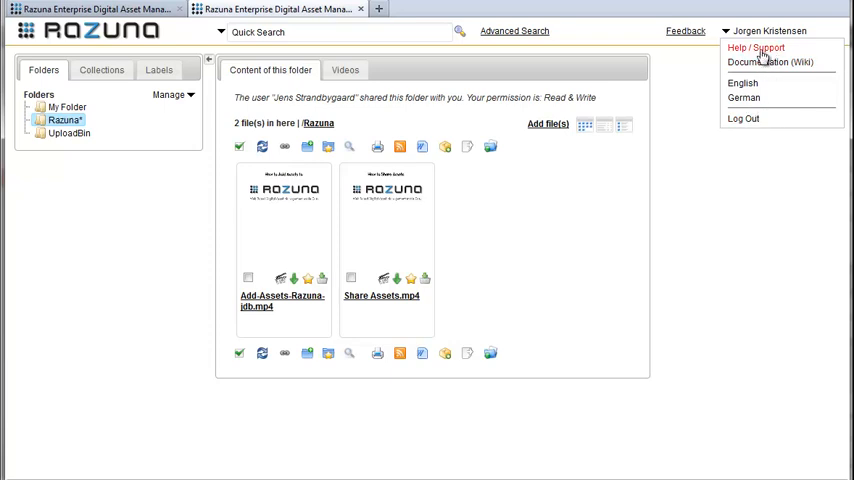
pyautogui.moveTo(805, 55)
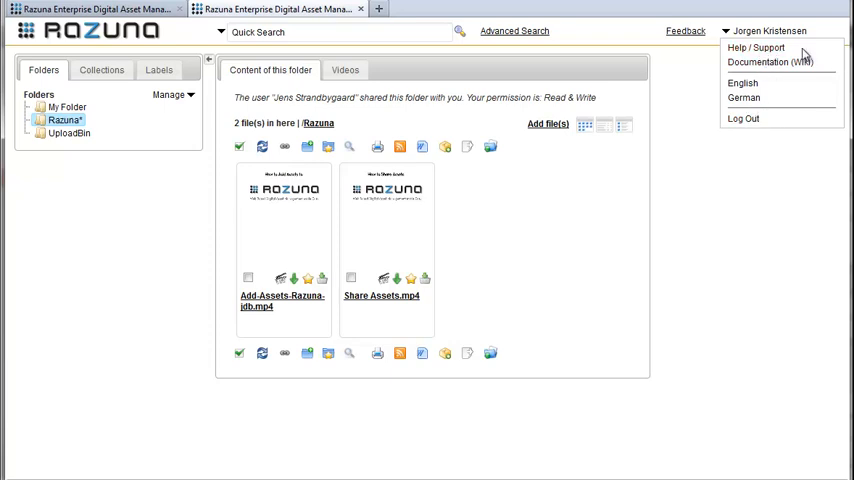